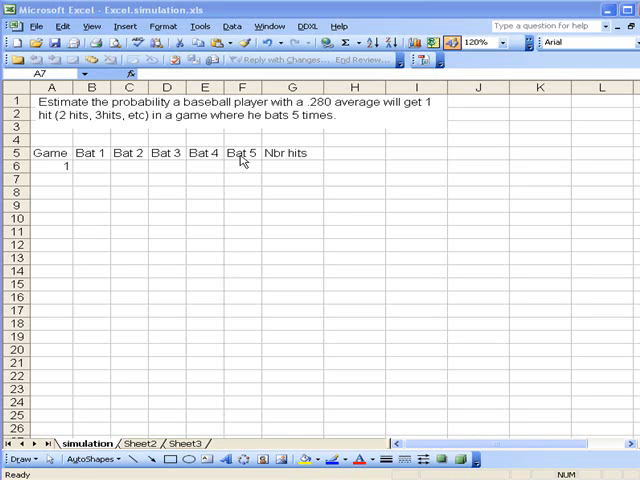
{"action": "mouse_move", "coordinate": [275, 163]}
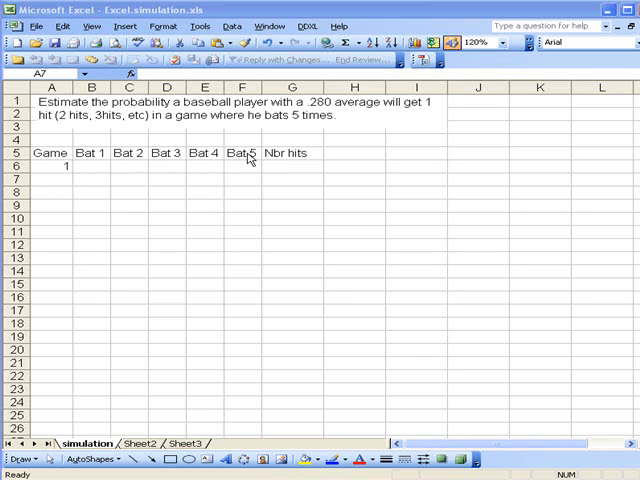
{"action": "mouse_move", "coordinate": [152, 183]}
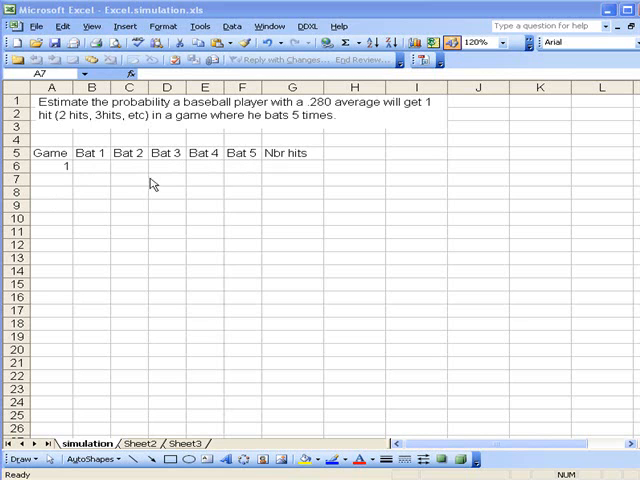
{"action": "mouse_move", "coordinate": [188, 164]}
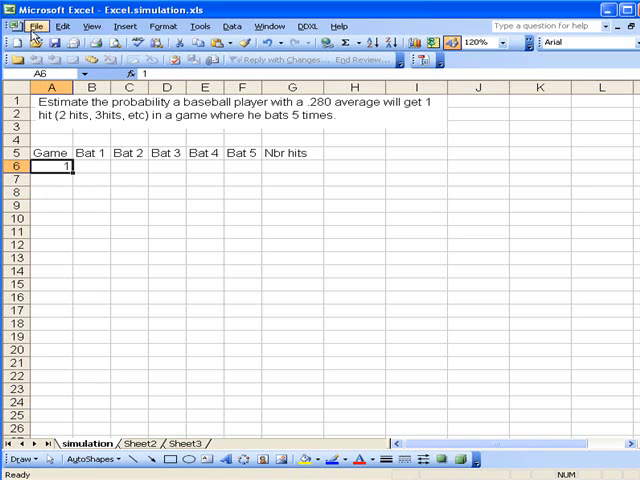
Step: Fill the Game column from A6 with a series 1 to 100, step 1
{"action": "left_click", "coordinate": [62, 25]}
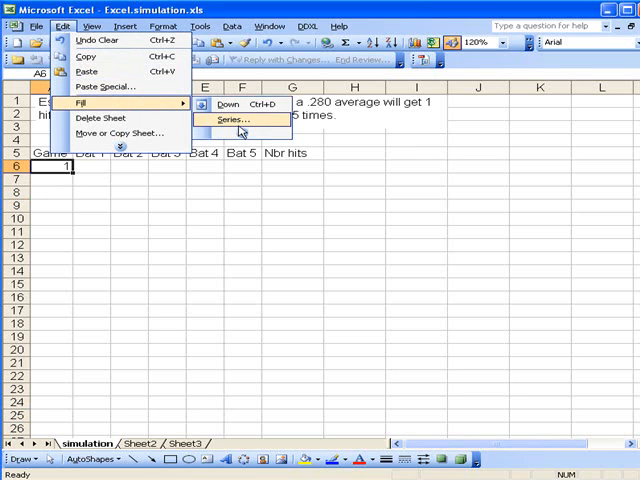
{"action": "left_click", "coordinate": [229, 119]}
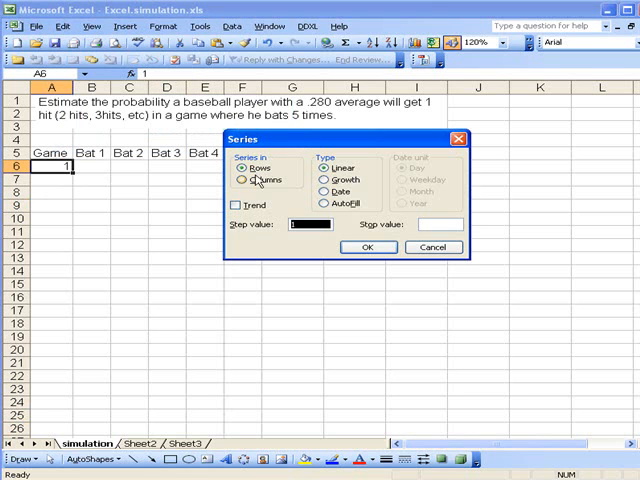
{"action": "left_click", "coordinate": [248, 179]}
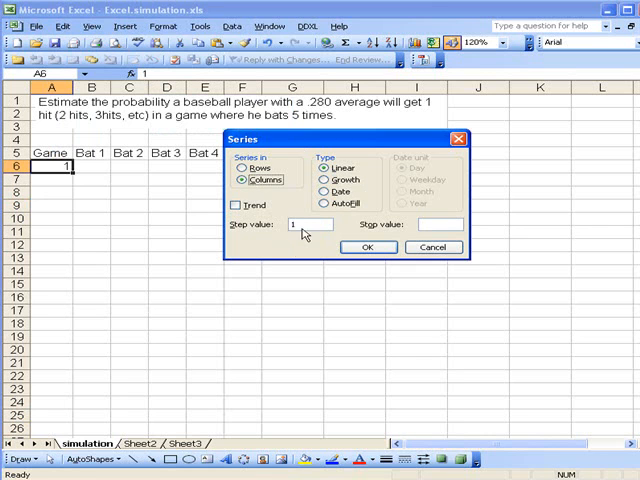
{"action": "mouse_move", "coordinate": [95, 192]}
{"action": "type", "text": "100"}
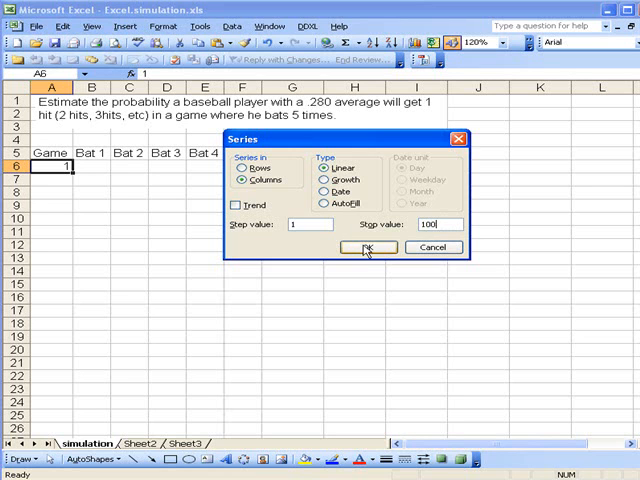
{"action": "left_click", "coordinate": [368, 247]}
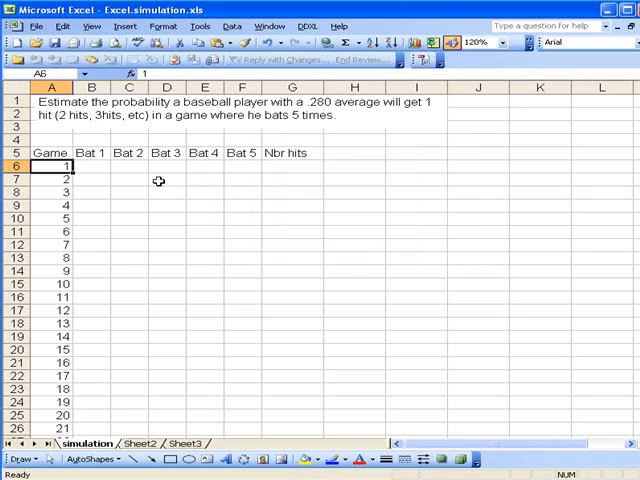
{"action": "mouse_move", "coordinate": [99, 166]}
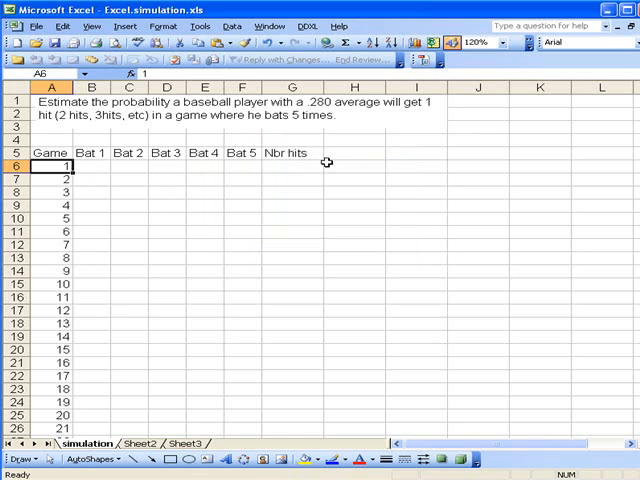
Step: Enter =rand() in cell I6 as a test, showing 0.16495
{"action": "left_click", "coordinate": [415, 166]}
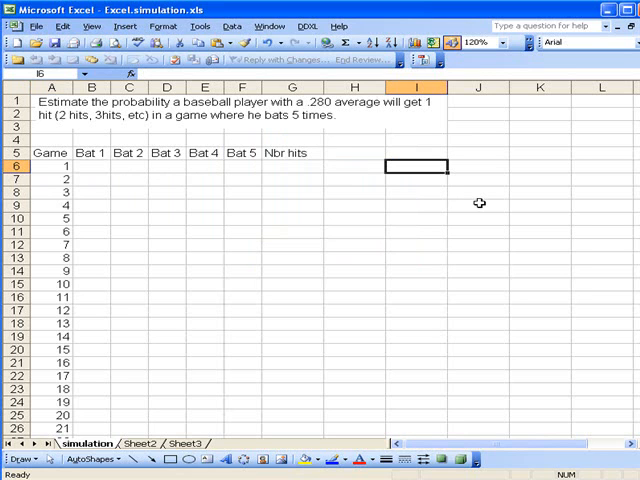
{"action": "type", "text": "=ra"}
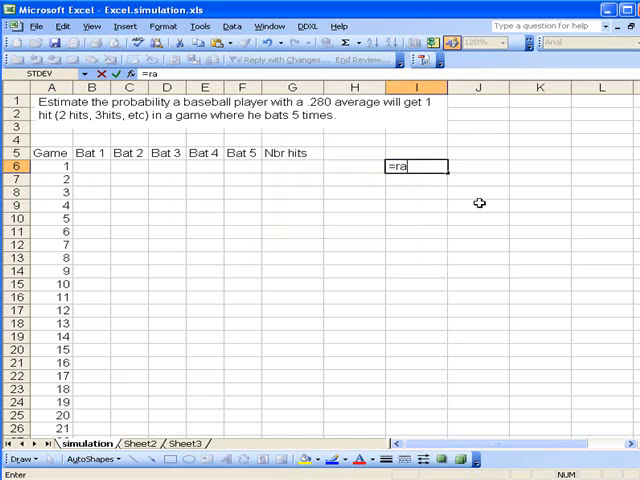
{"action": "type", "text": "nd()"}
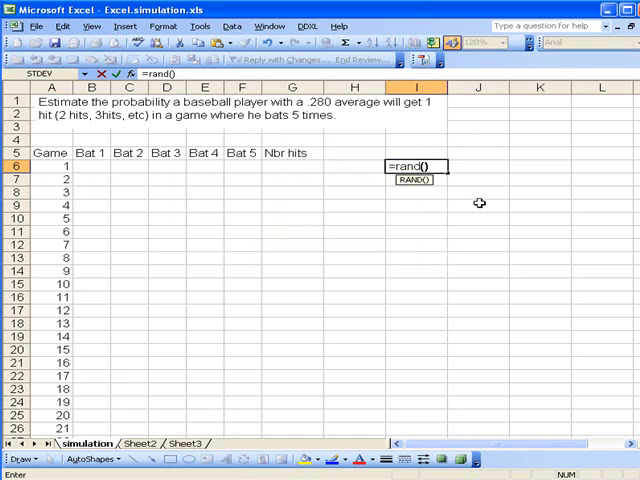
{"action": "key", "text": "Return"}
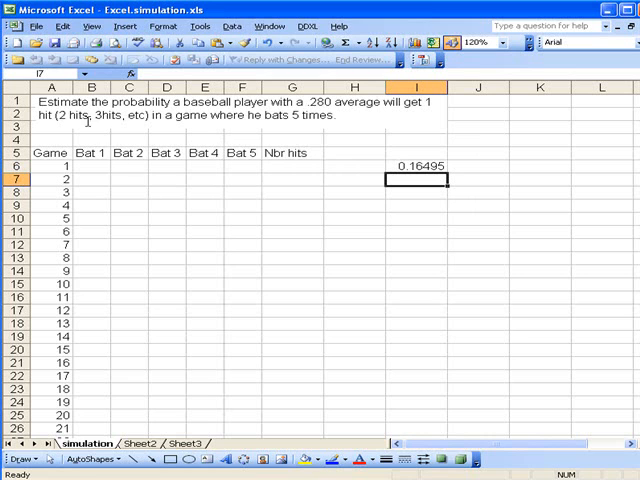
{"action": "mouse_move", "coordinate": [155, 175]}
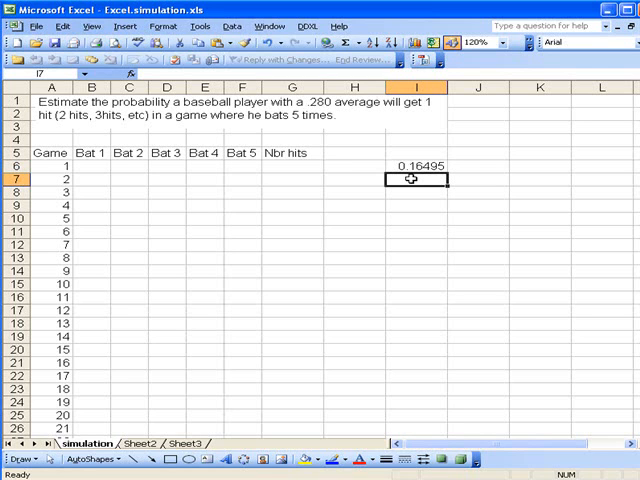
{"action": "mouse_move", "coordinate": [94, 166]}
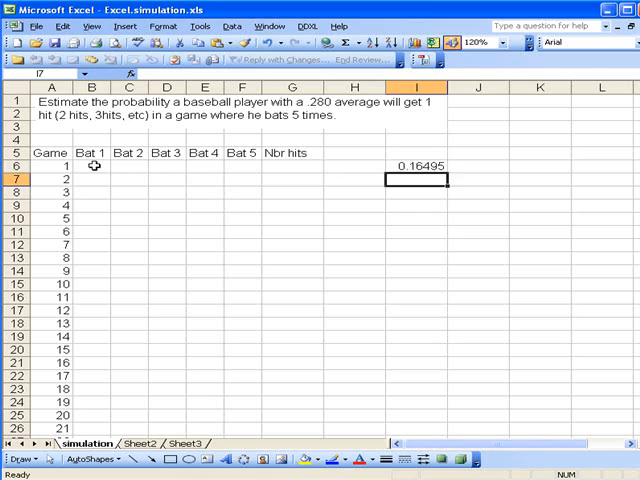
Step: Enter =IF(RAND()<.2805,1,0) in B6 for game 1's Bat 1 hit
{"action": "left_click", "coordinate": [91, 165]}
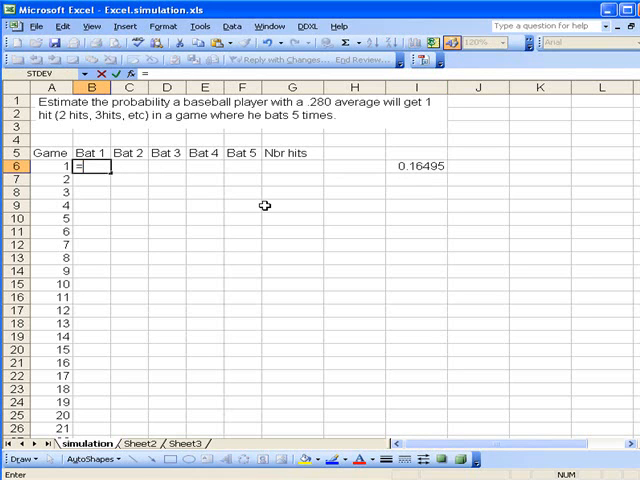
{"action": "type", "text": "if"}
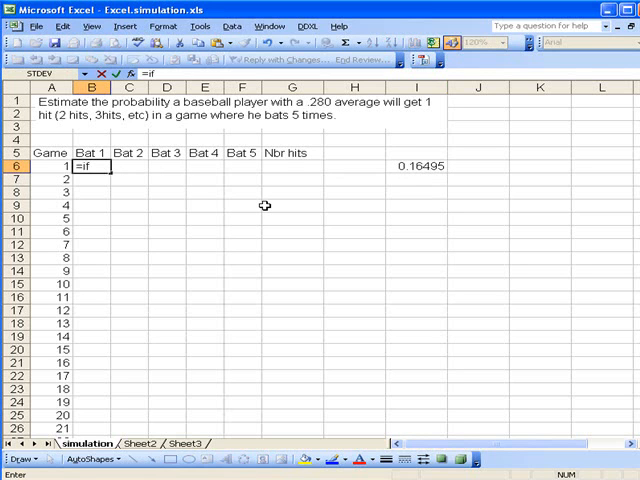
{"action": "type", "text": "("}
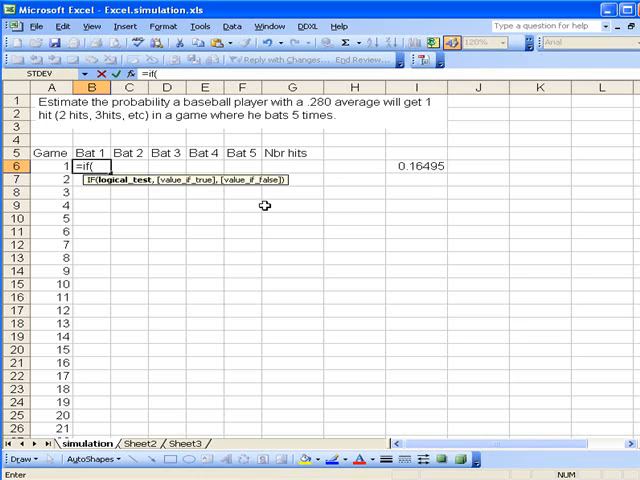
{"action": "type", "text": "ra"}
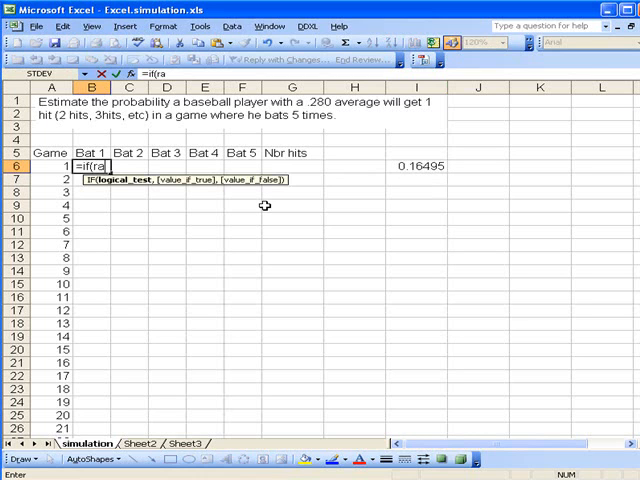
{"action": "type", "text": "nd()"}
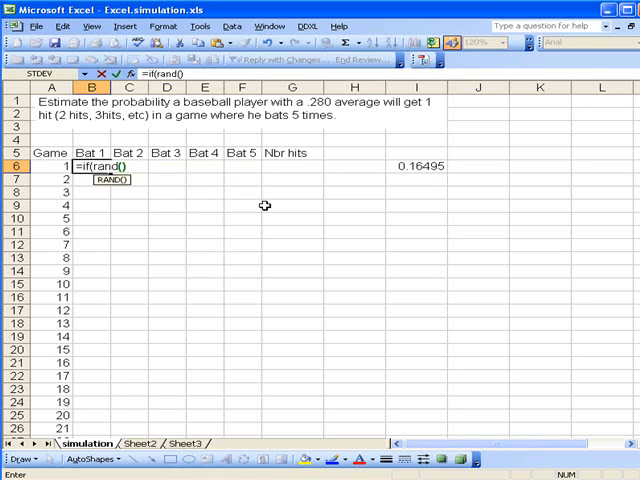
{"action": "type", "text": ")<"}
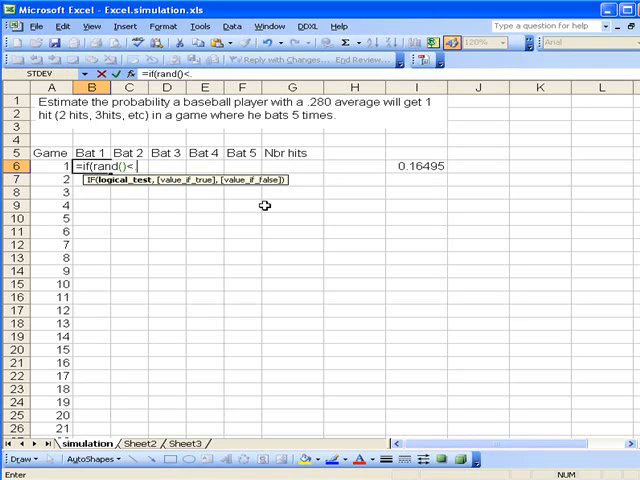
{"action": "type", "text": ".28"}
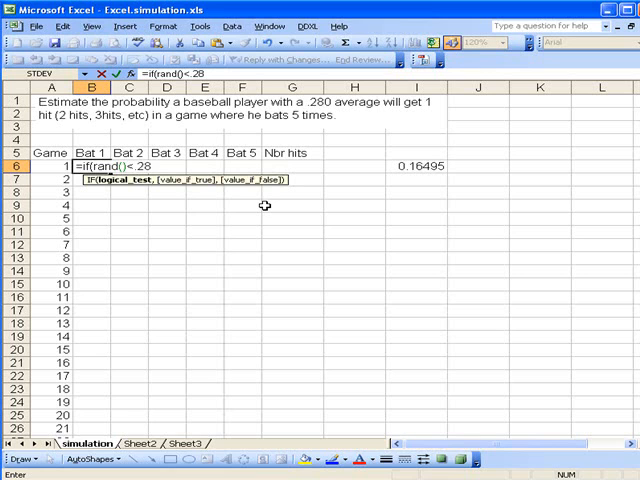
{"action": "type", "text": "05"}
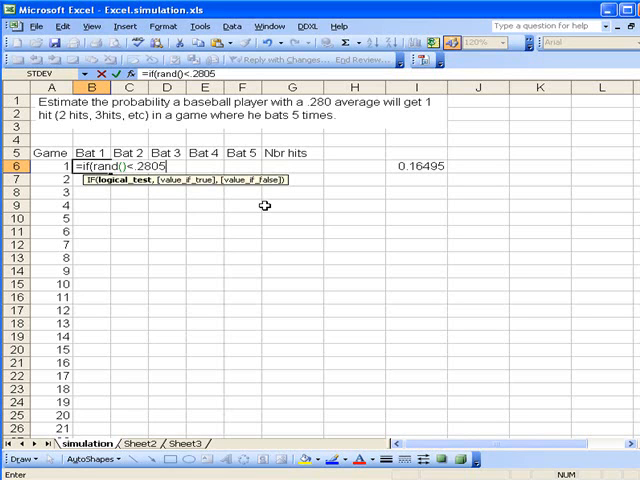
{"action": "type", "text": ","}
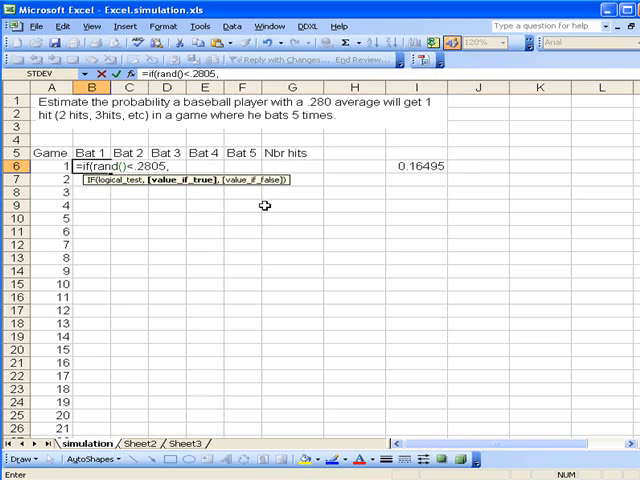
{"action": "type", "text": "1"}
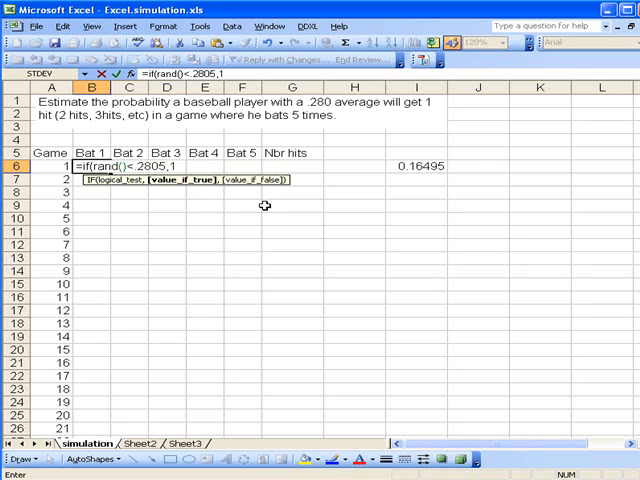
{"action": "type", "text": ","}
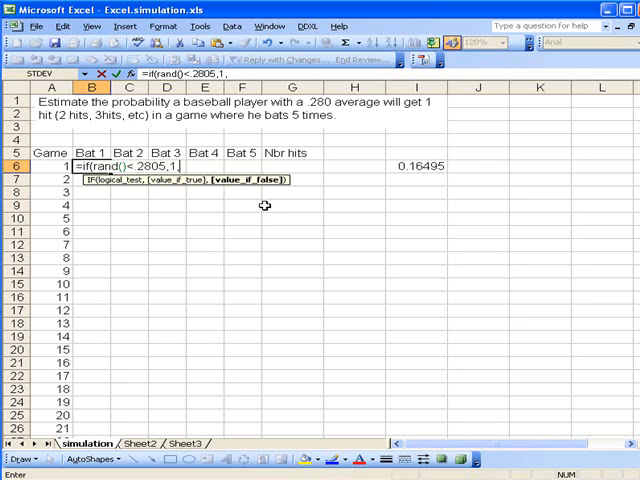
{"action": "type", "text": "0)"}
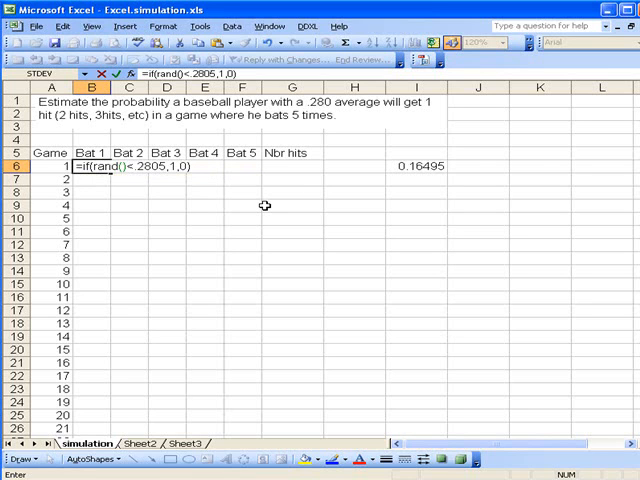
{"action": "key", "text": "Return"}
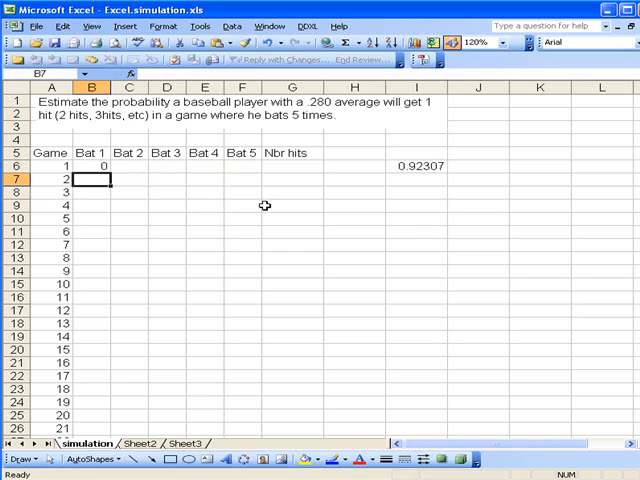
{"action": "mouse_move", "coordinate": [511, 188]}
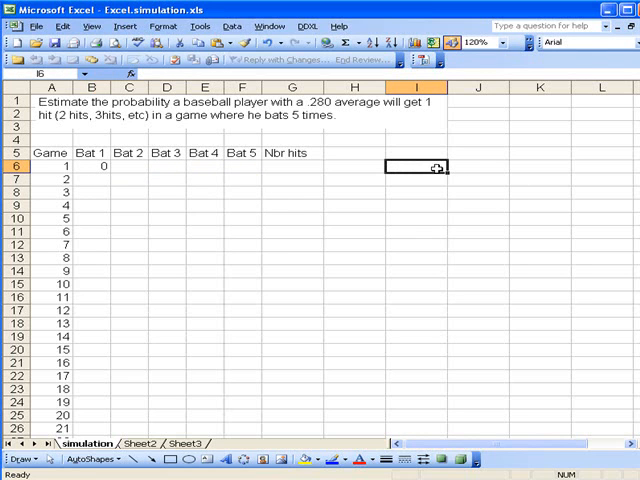
{"action": "mouse_move", "coordinate": [95, 167]}
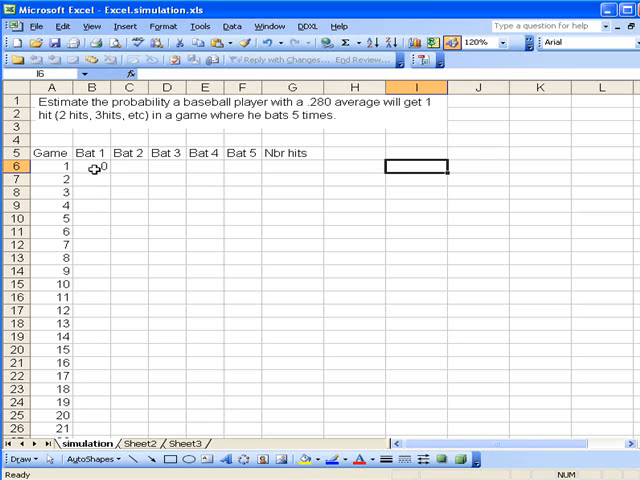
Step: Copy B6's hit formula across to F6 and enter =SUM(B6:F6) in G6
{"action": "left_click", "coordinate": [92, 165]}
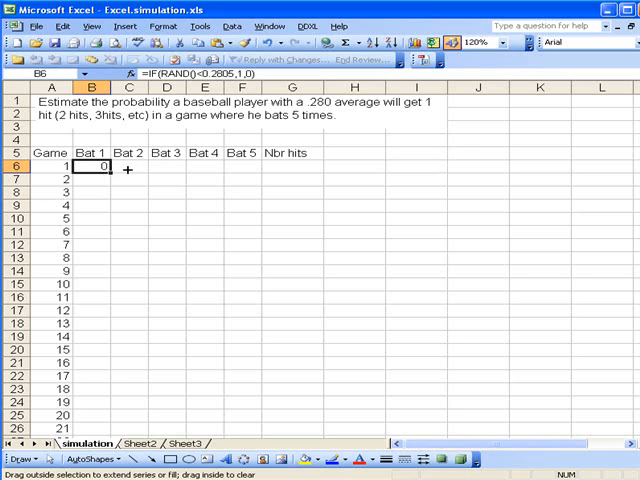
{"action": "left_click_drag", "start_coordinate": [103, 164], "coordinate": [255, 164]}
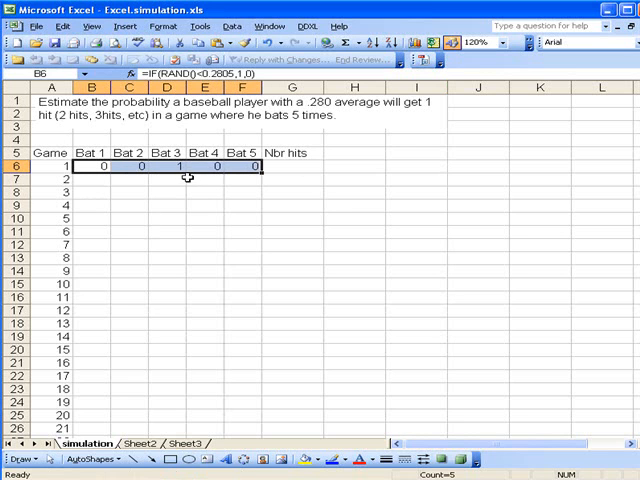
{"action": "left_click", "coordinate": [292, 166]}
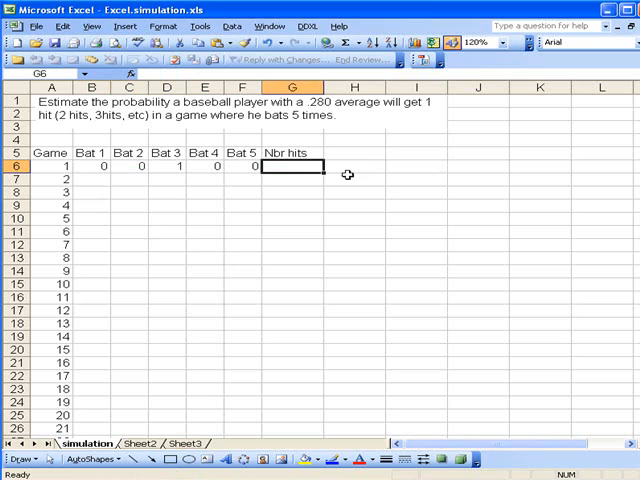
{"action": "type", "text": "=sum(B6:F6"}
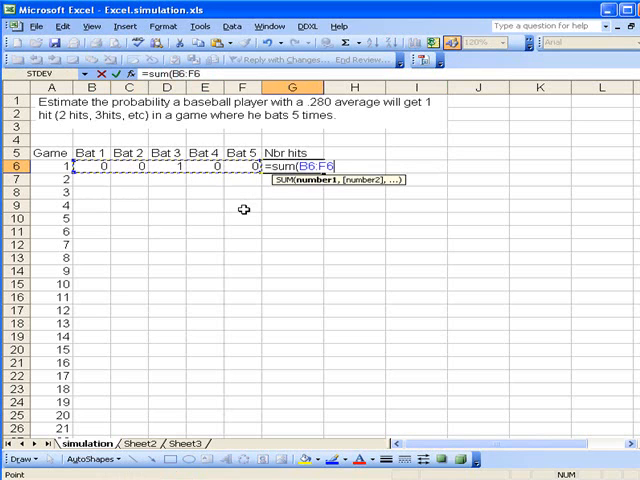
{"action": "key", "text": "Return"}
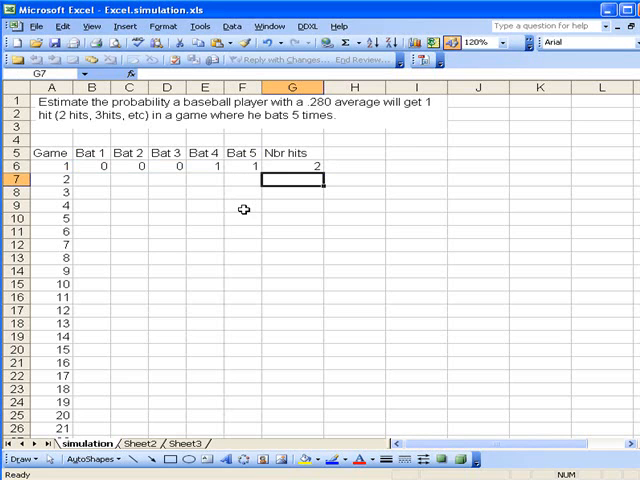
Step: Fill game 1's hit formulas and total from B6:G6 down the game rows
{"action": "left_click", "coordinate": [91, 166]}
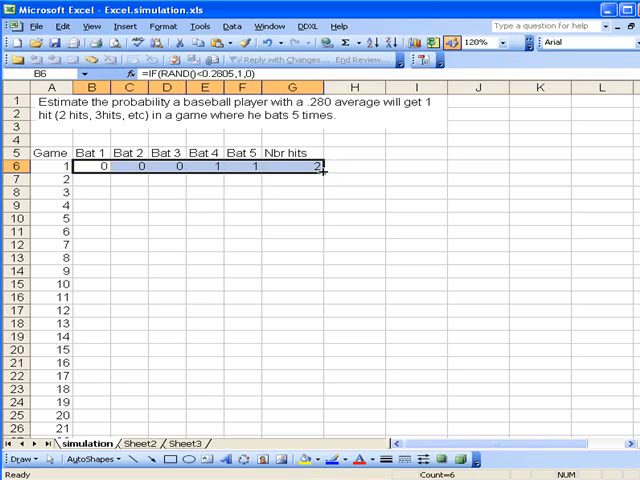
{"action": "left_click_drag", "start_coordinate": [319, 167], "coordinate": [319, 432]}
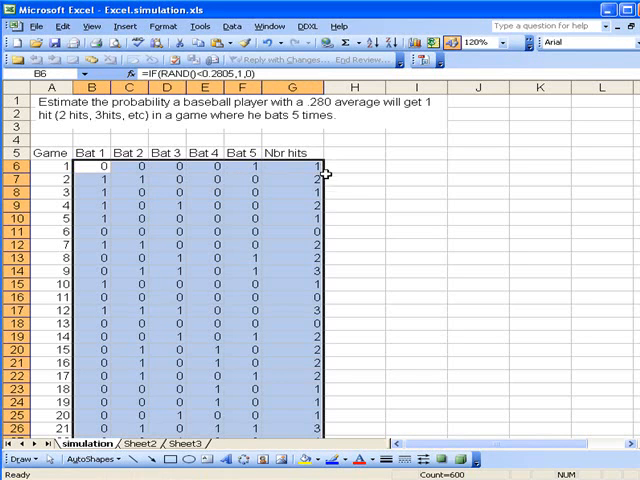
{"action": "mouse_move", "coordinate": [347, 226]}
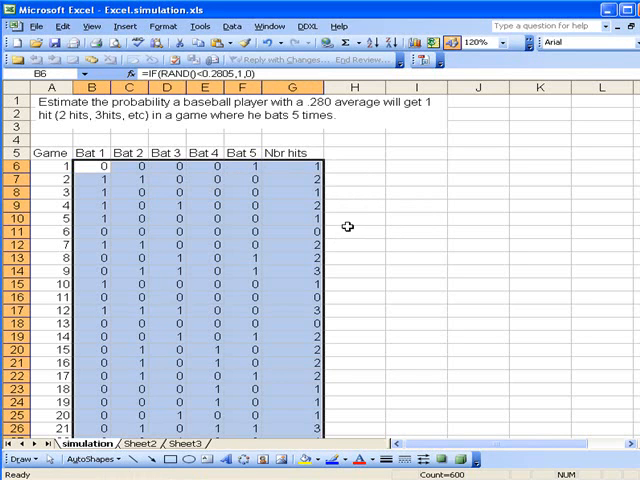
{"action": "mouse_move", "coordinate": [337, 228]}
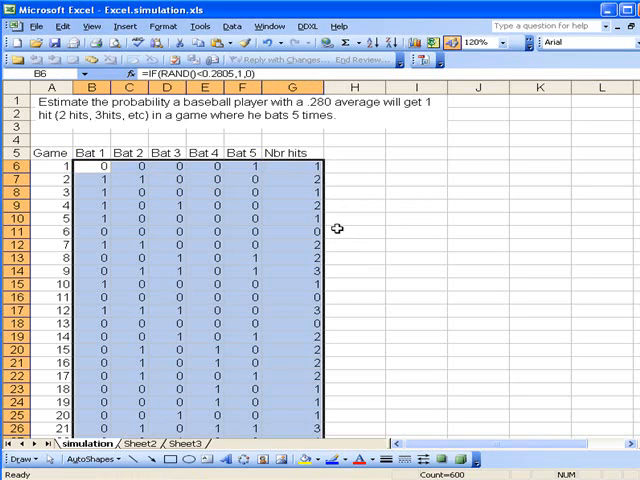